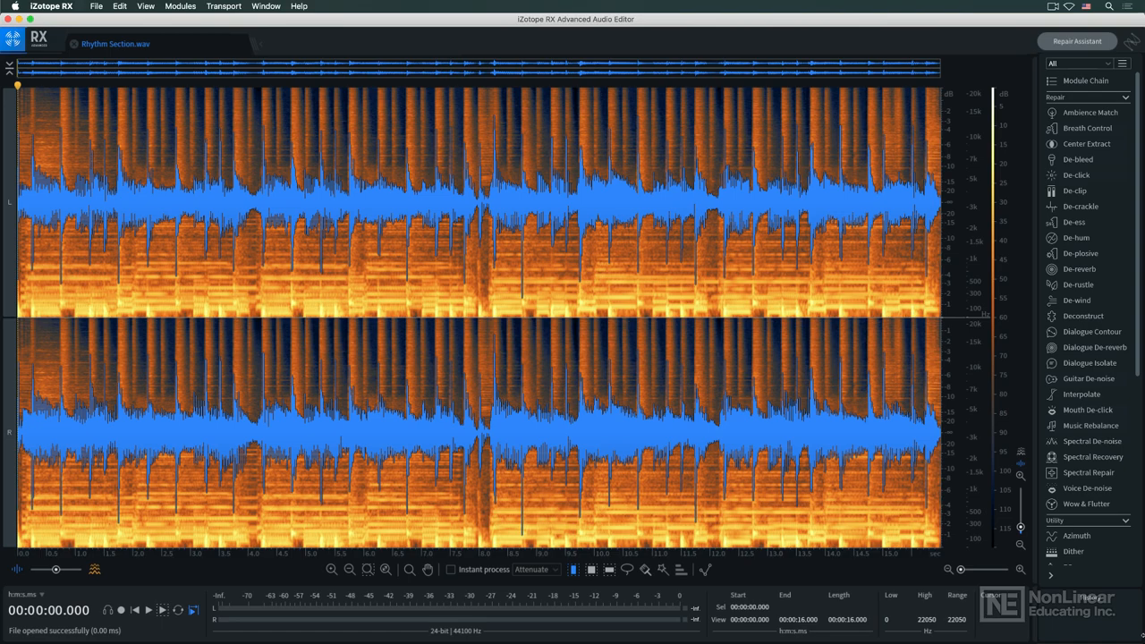
- Preview De-crackle, De-hum, Spectral De-noise and Voice De-noise, then load Dialog Recording w Siren.wav
left_click(98, 44)
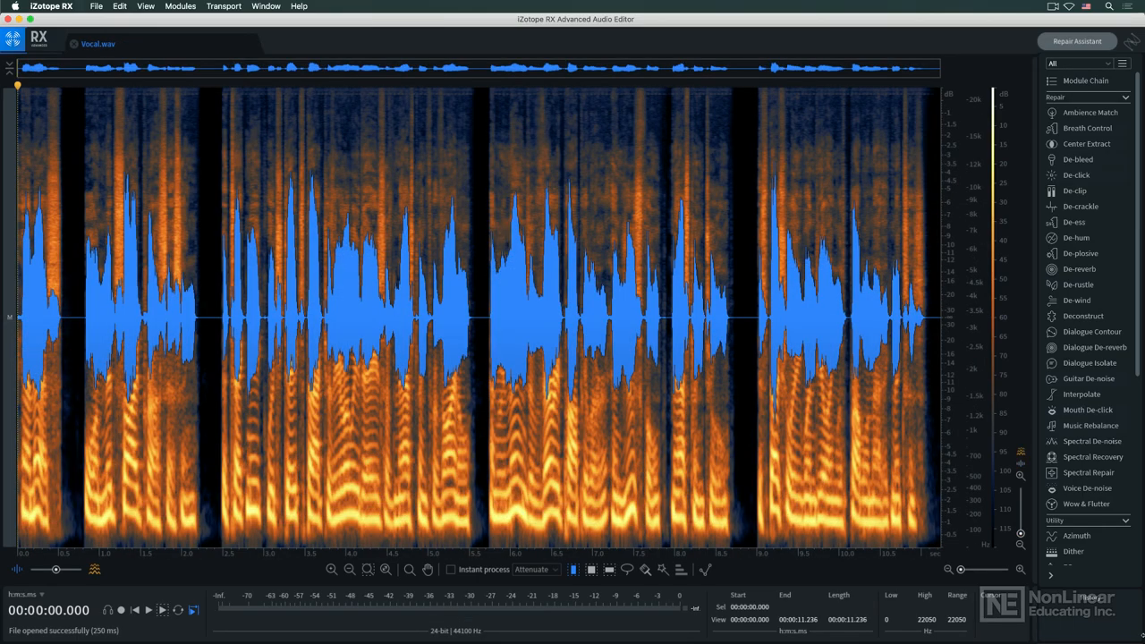
left_click(1074, 191)
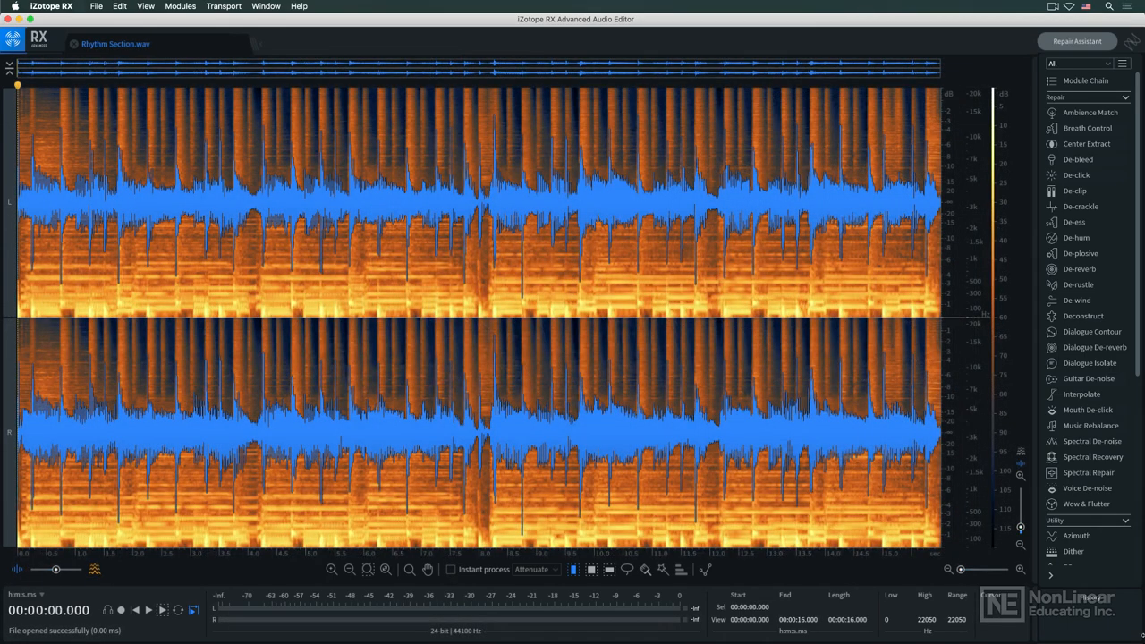
left_click(1081, 206)
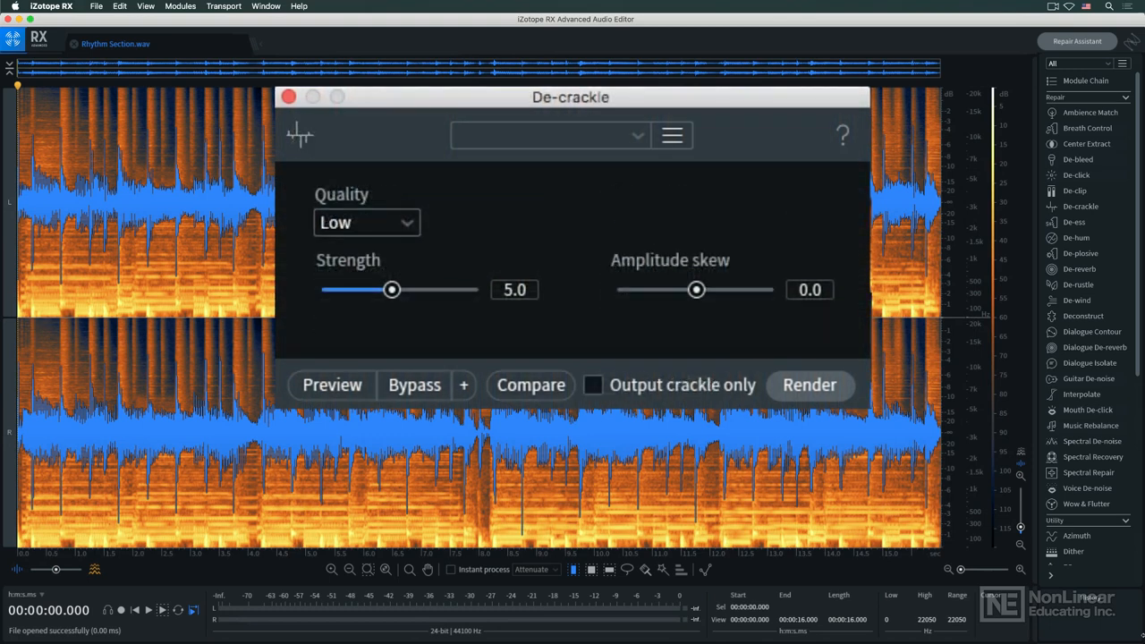
left_click(1076, 174)
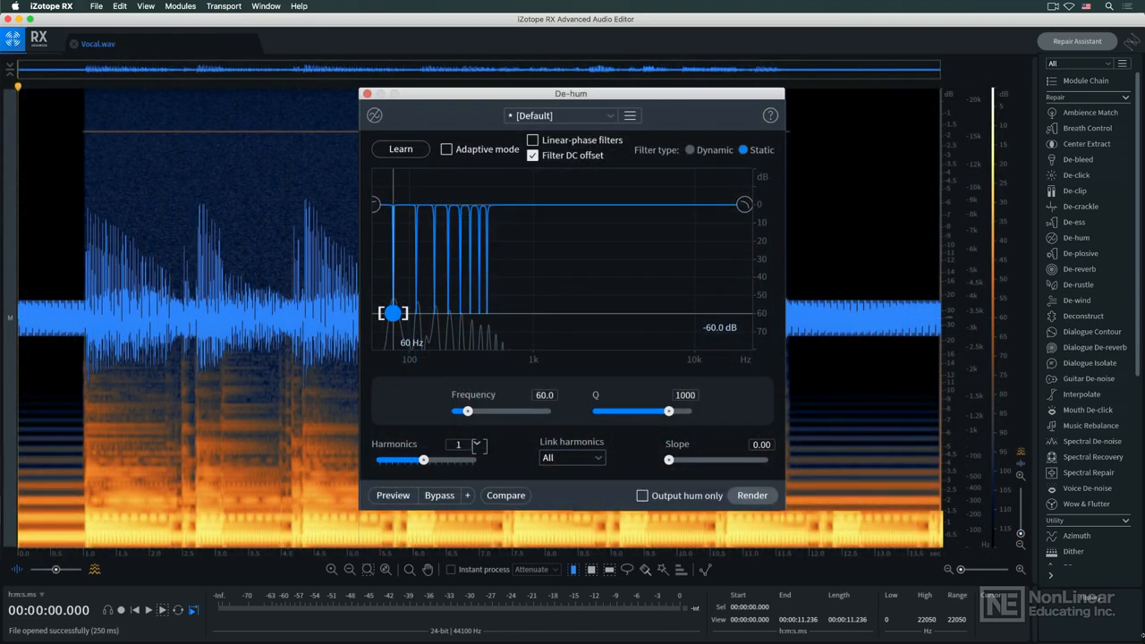
left_click(690, 149)
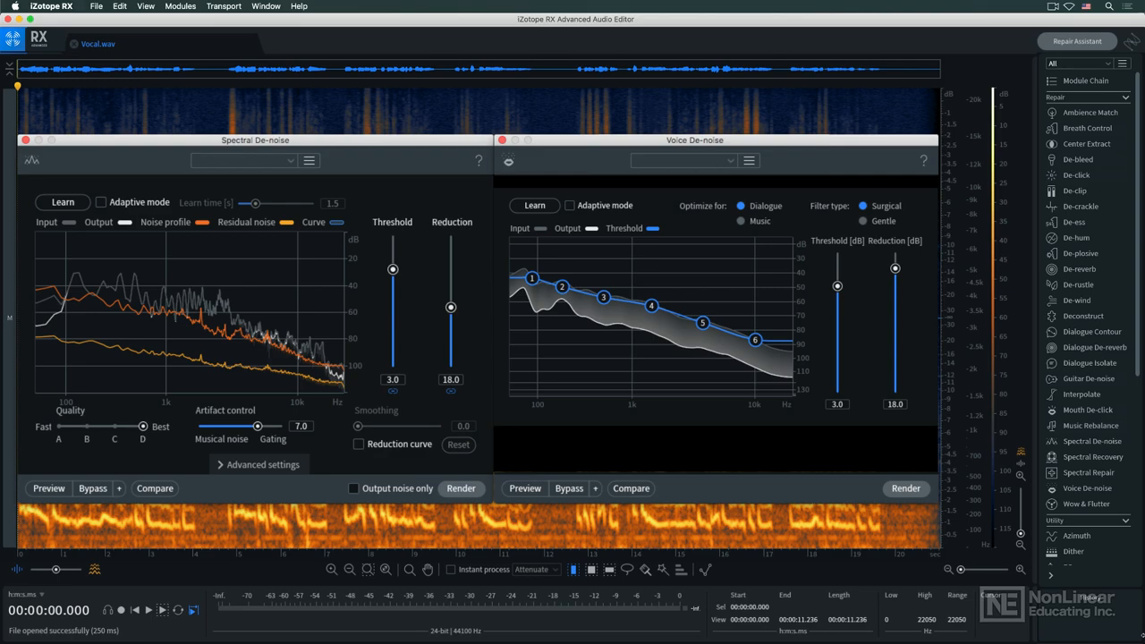
left_click(130, 43)
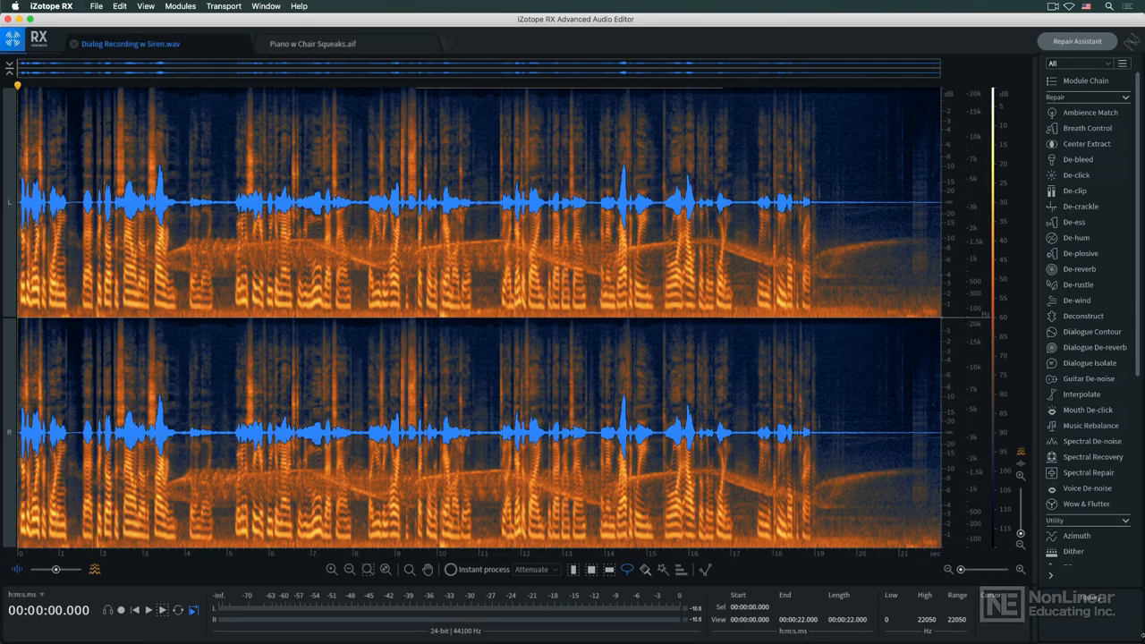
- Open and close Spectral Repair on the piano squeaks, then switch to Vocal.wav
left_click(1088, 472)
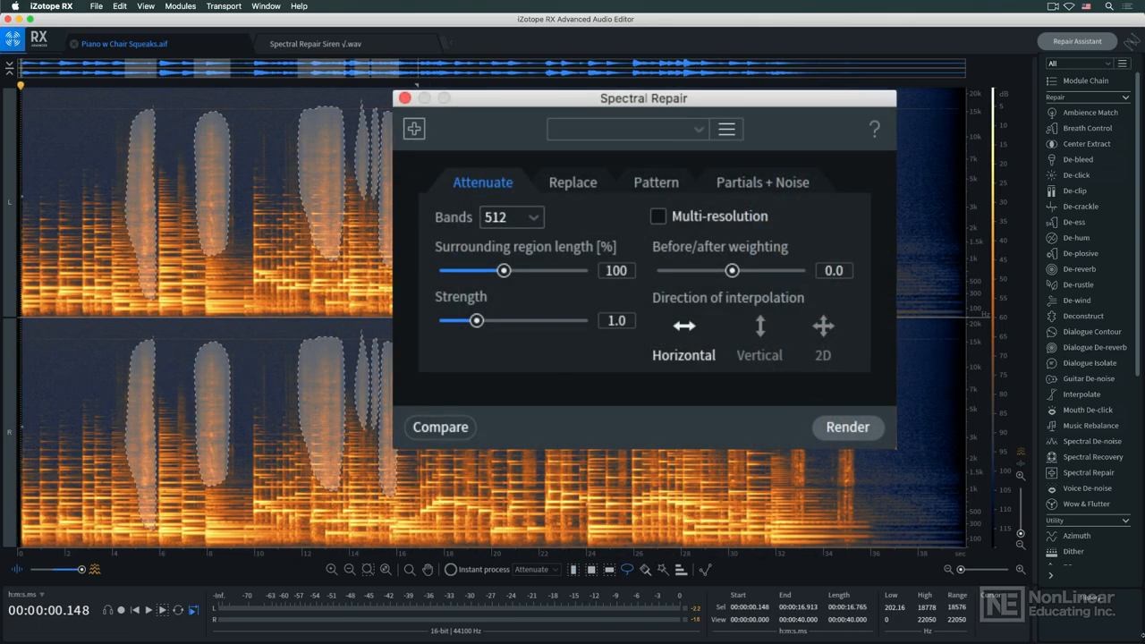
left_click(847, 427)
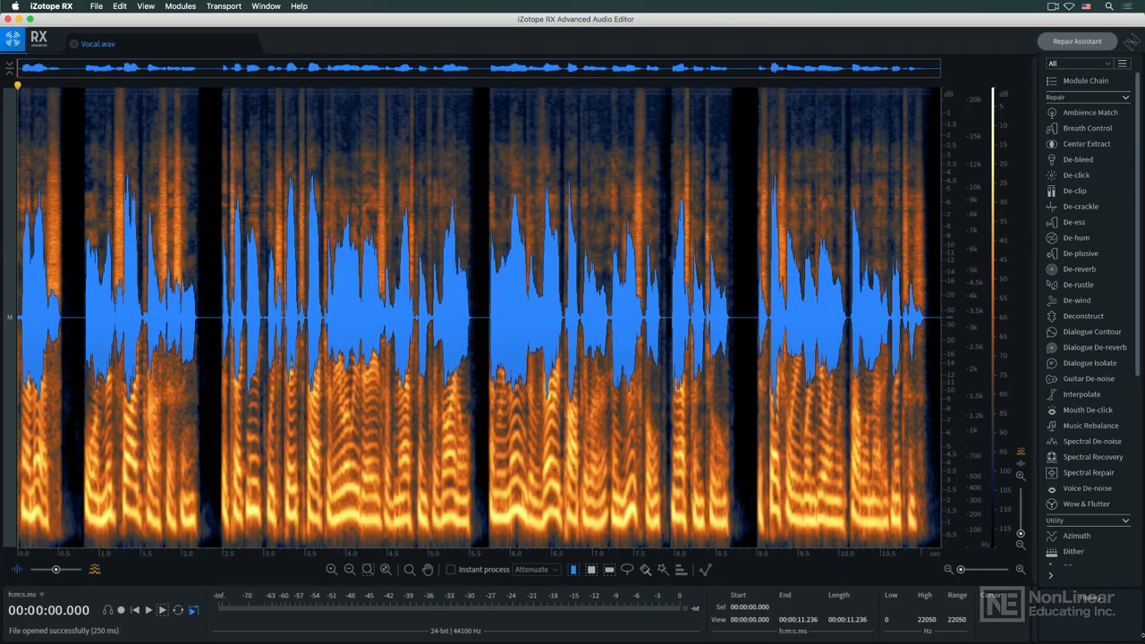
- Preview Dialogue Isolate and Spectral Recovery, then load Rhythm Section.wav with Wow & Flutter
left_click(1087, 410)
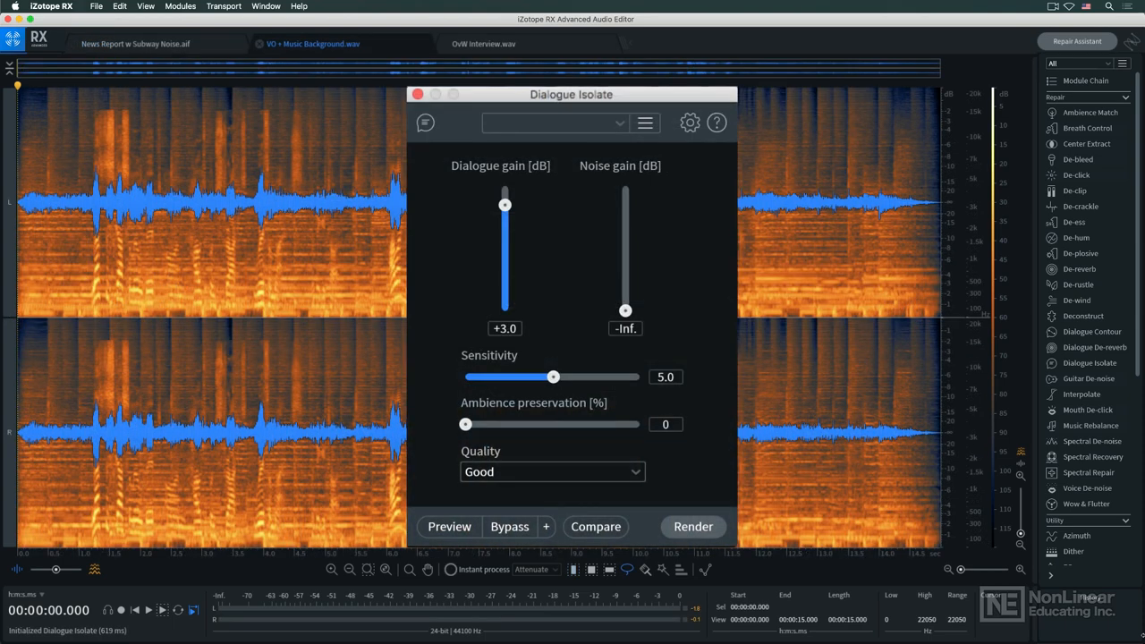
left_click(417, 94)
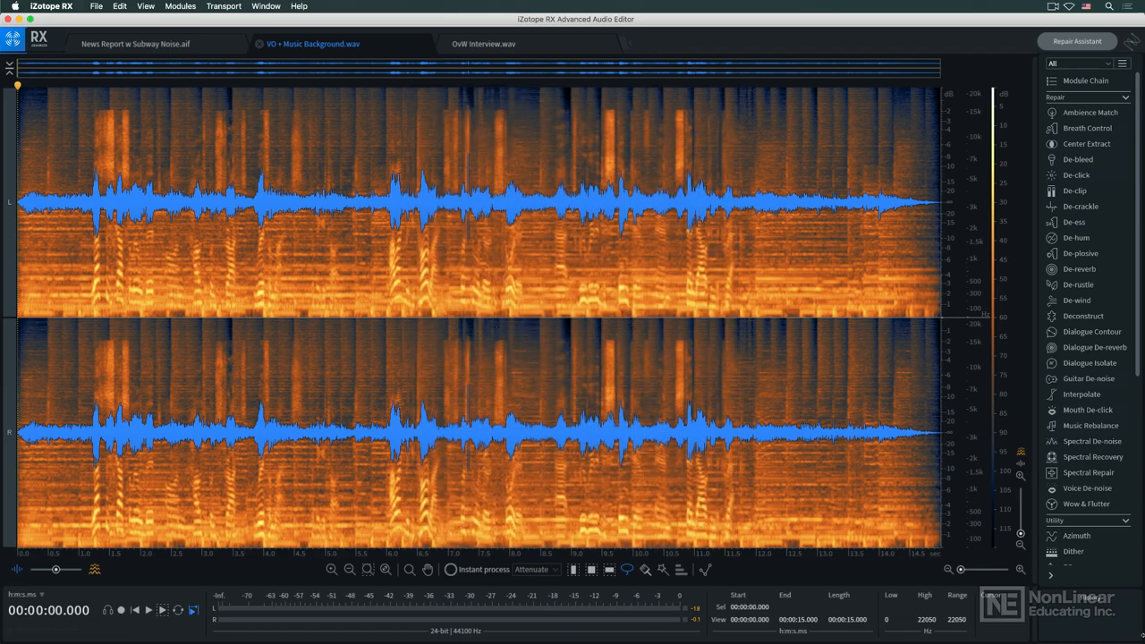
left_click(1078, 158)
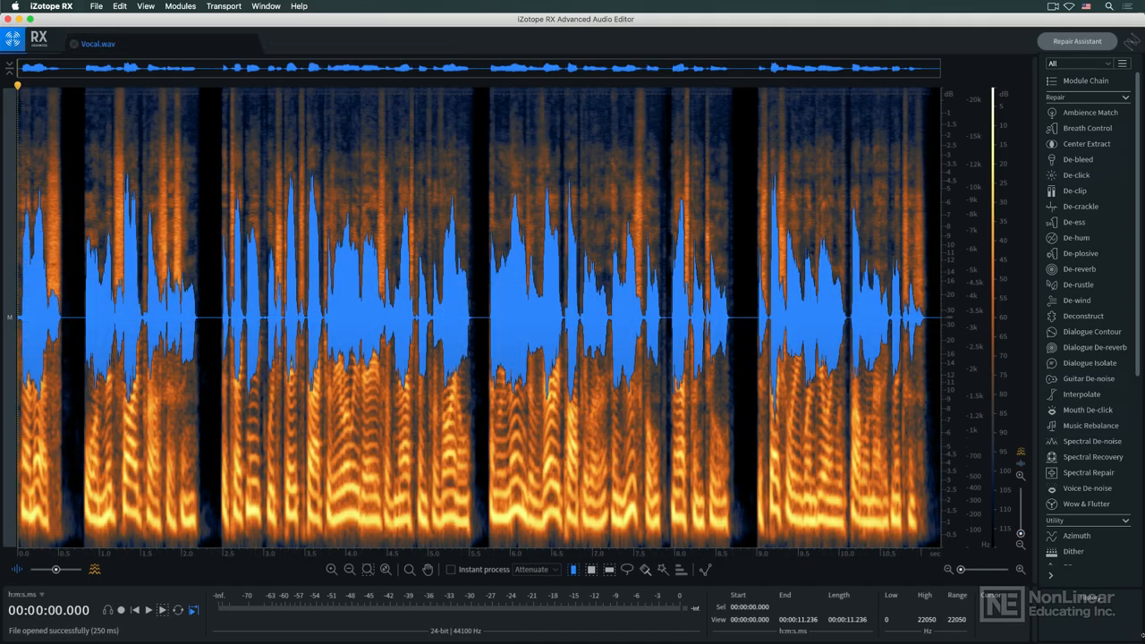
left_click(1092, 331)
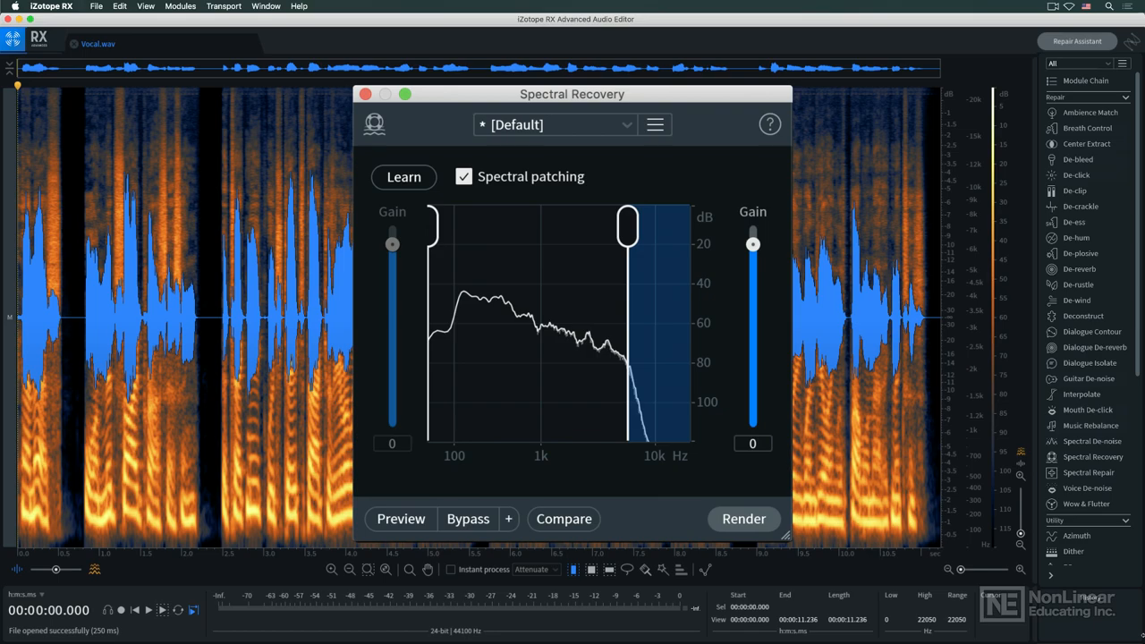
left_click(1085, 503)
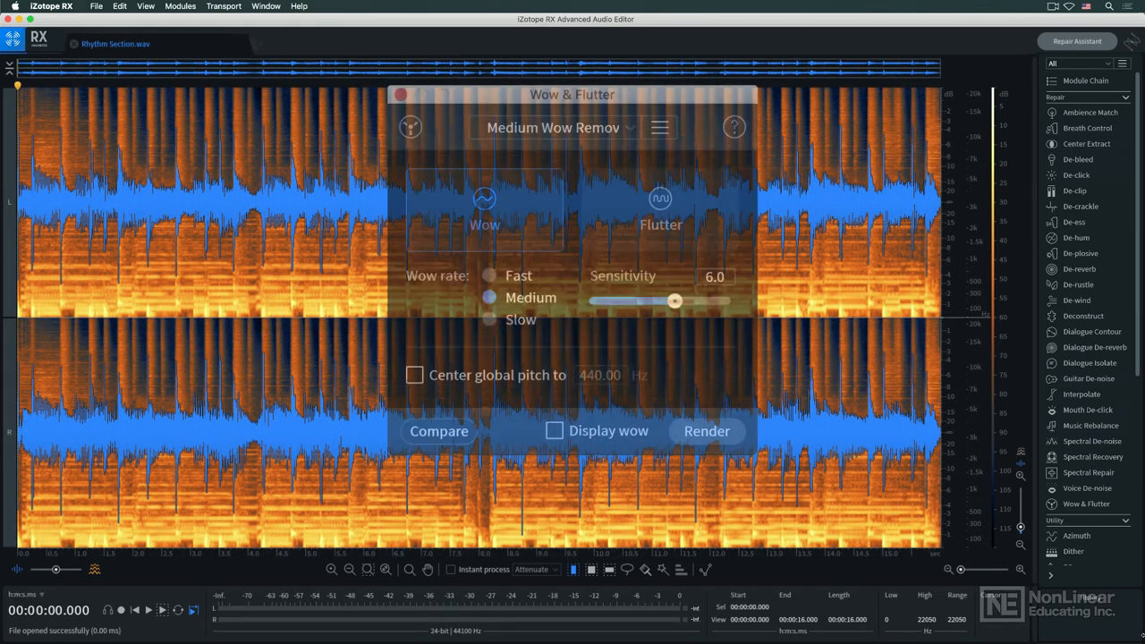
- Preview Ambience Match, Variable Time and Wow & Flutter, then open RX Connect in Pro Tools
left_click(706, 430)
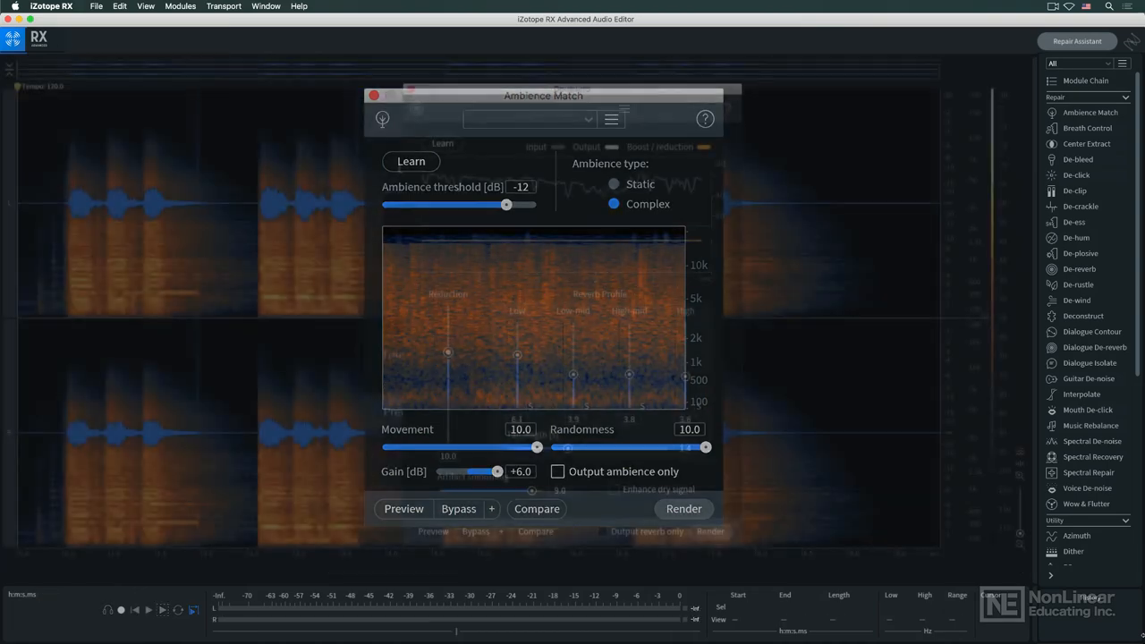
left_click(1095, 347)
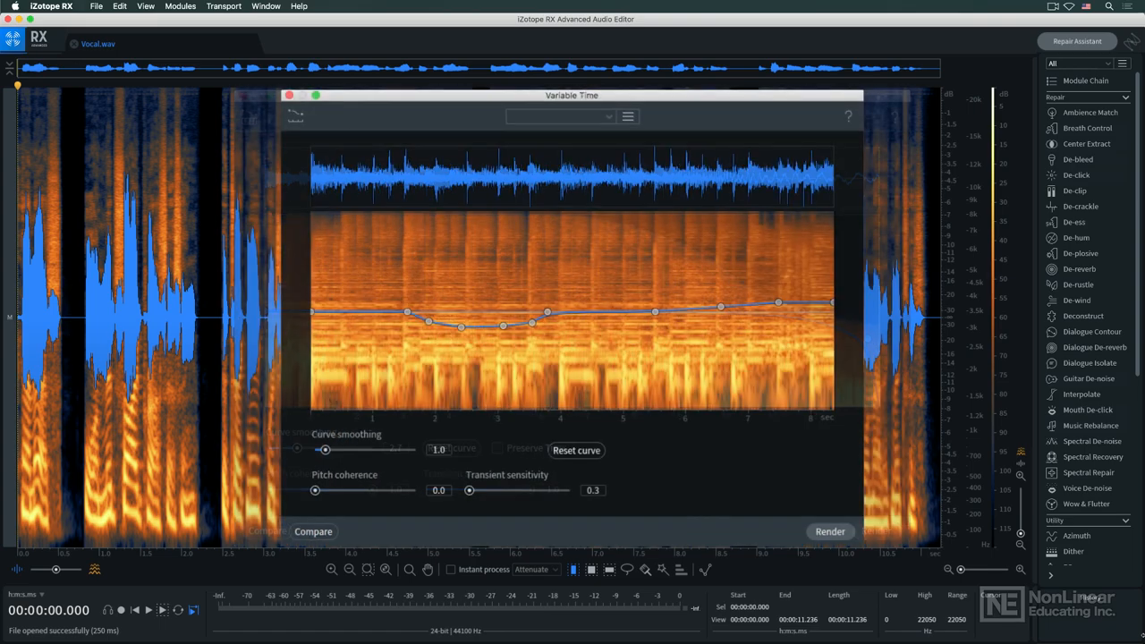
left_click(1086, 503)
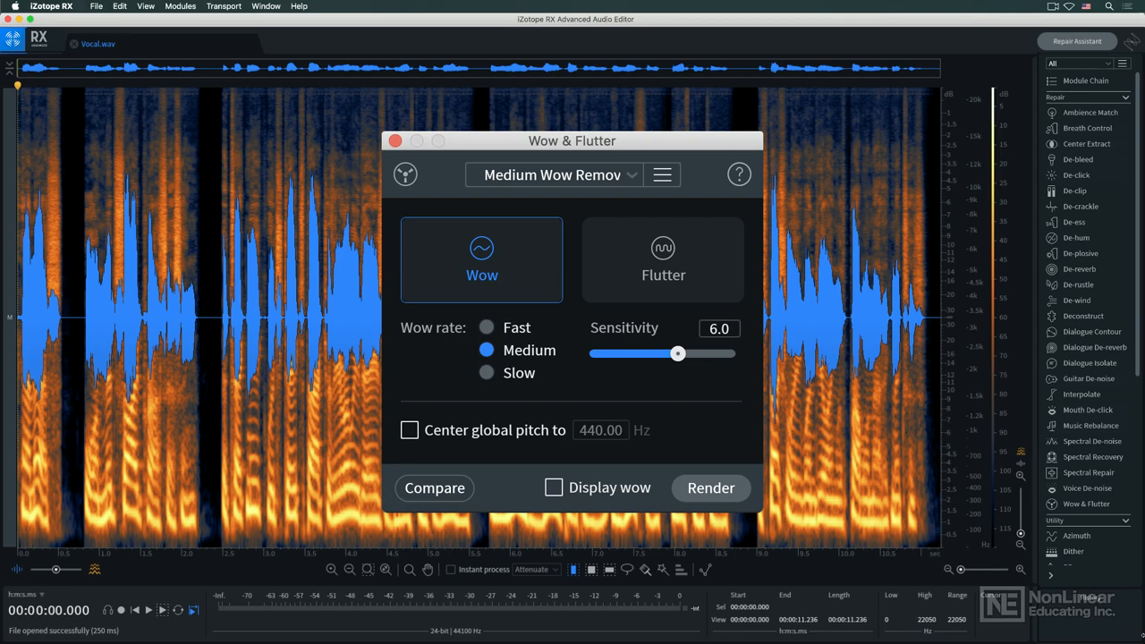
left_click(711, 488)
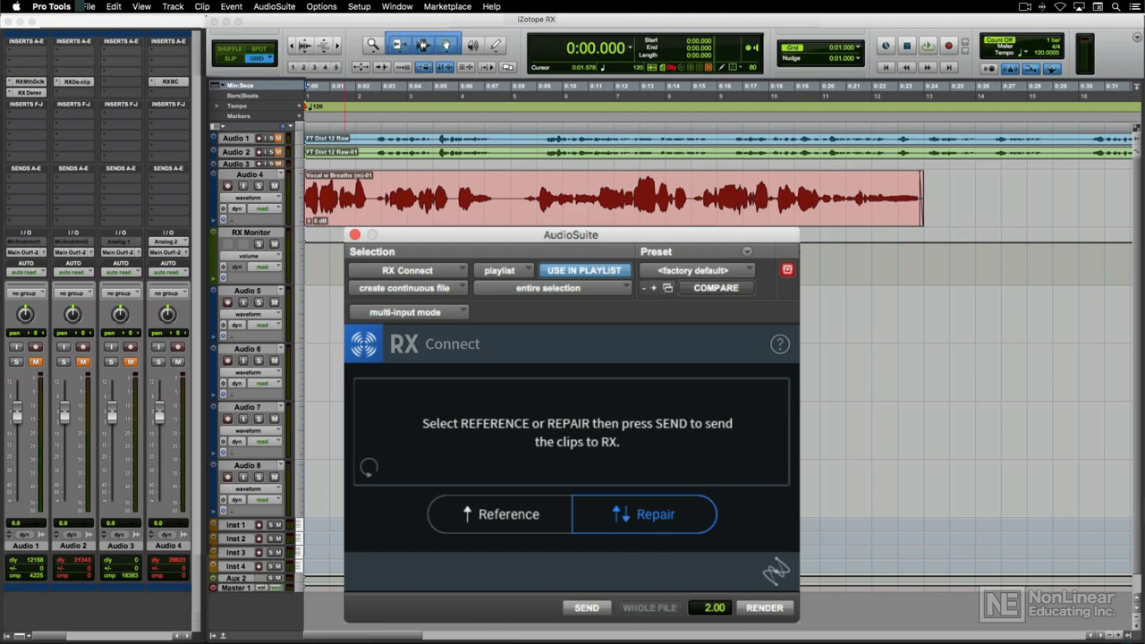
- Send the vocal clip from the RX Connect AudioSuite window to RX
left_click(644, 514)
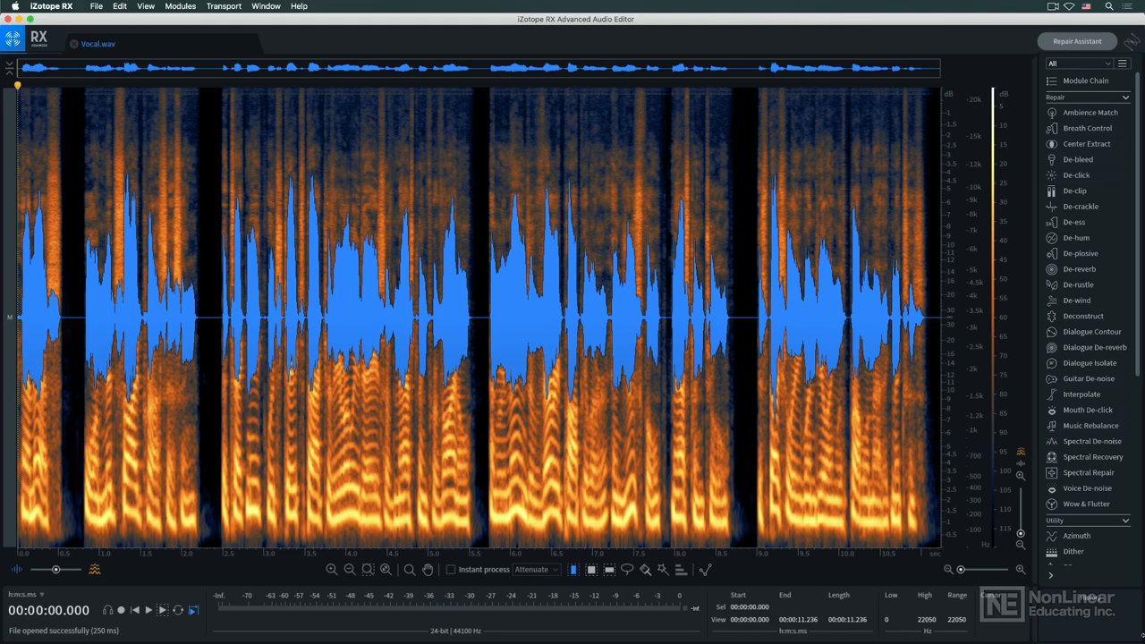
- Open Repair Assistant on the vinyl-clicks file, then scroll the Compare Editions feature table
left_click(1077, 41)
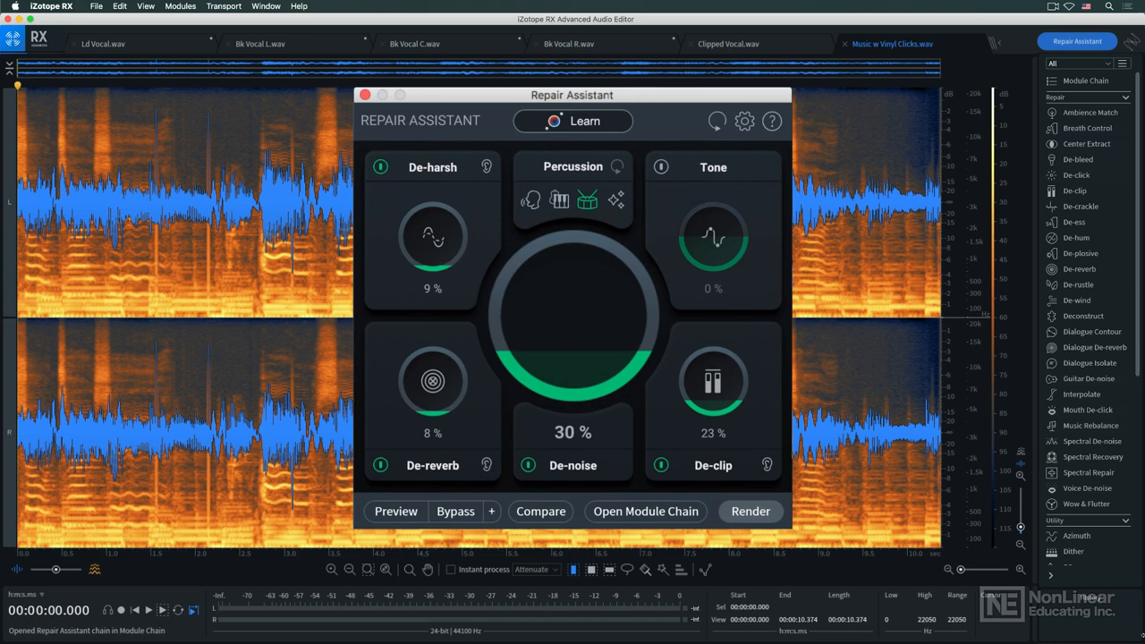
left_click(395, 511)
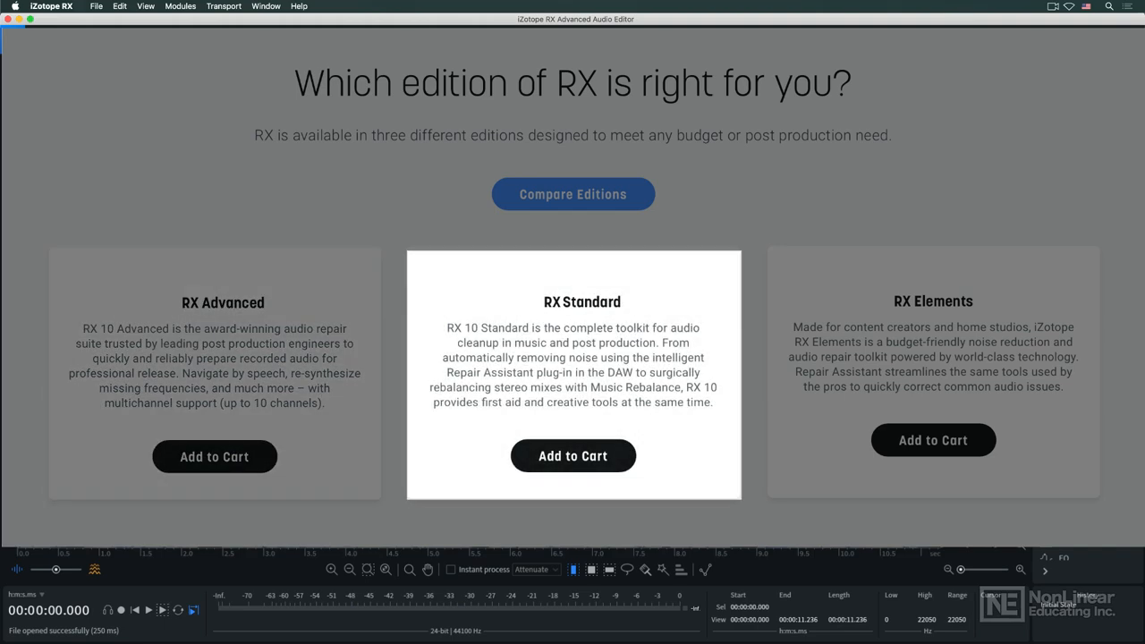
left_click(573, 194)
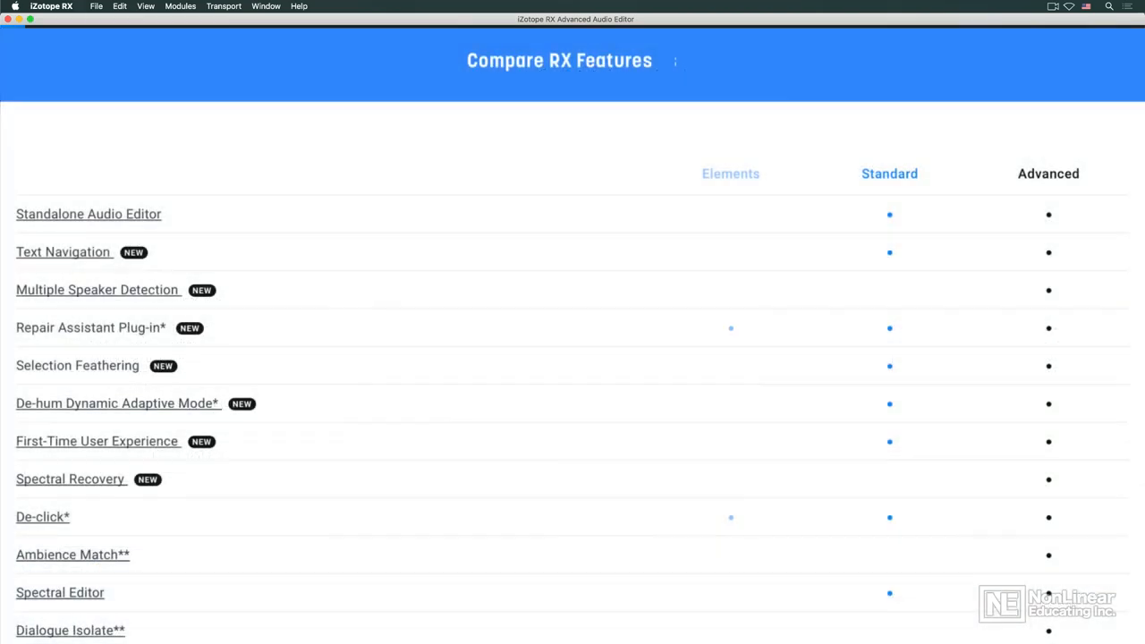
scroll("down", 3)
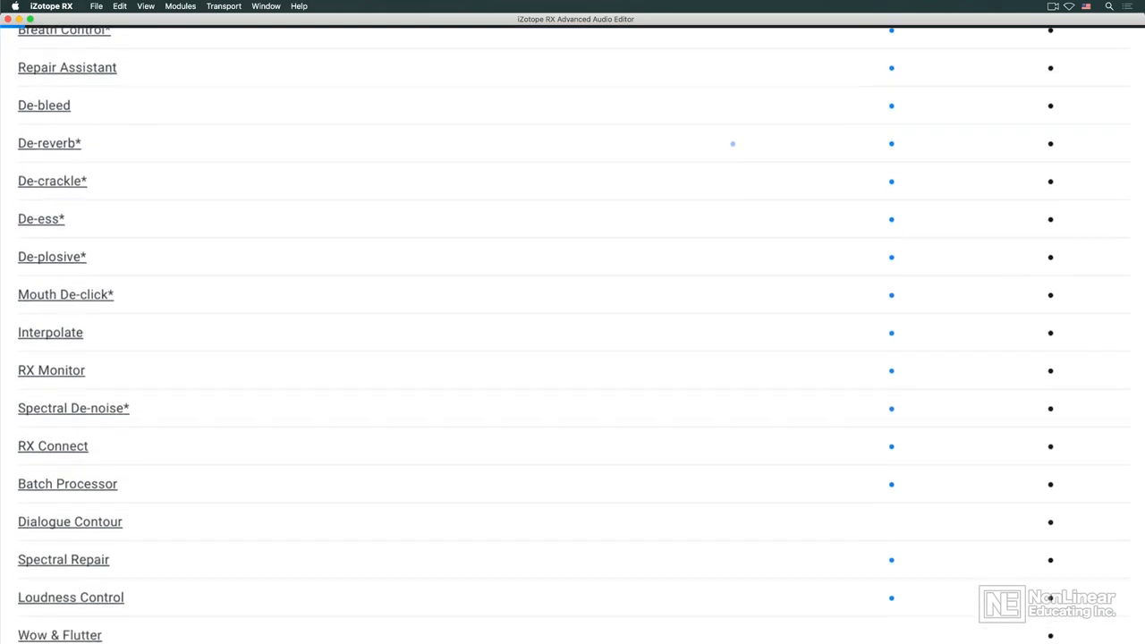